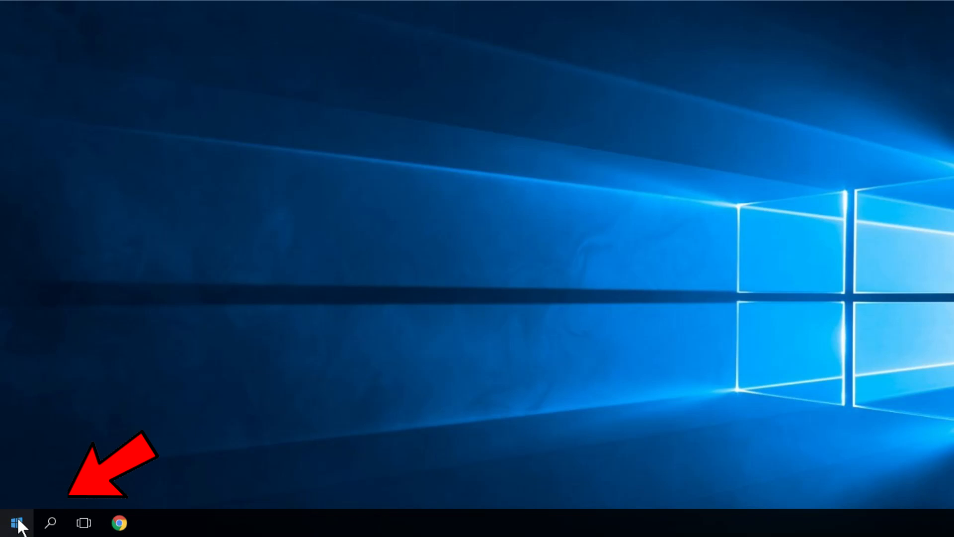
Search Start for 'msconfig' and launch System Configuration from the best match
left_click(17, 521)
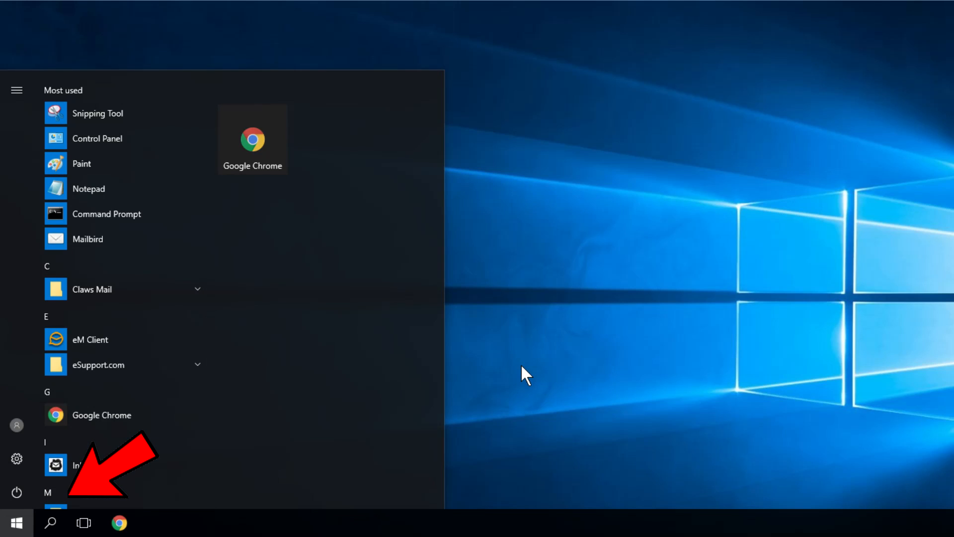
type("m")
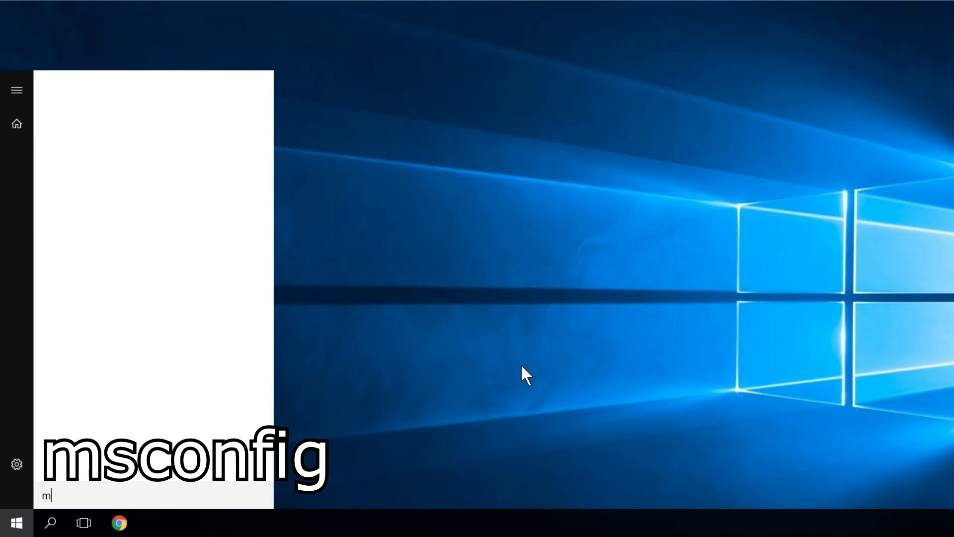
type("sconfig")
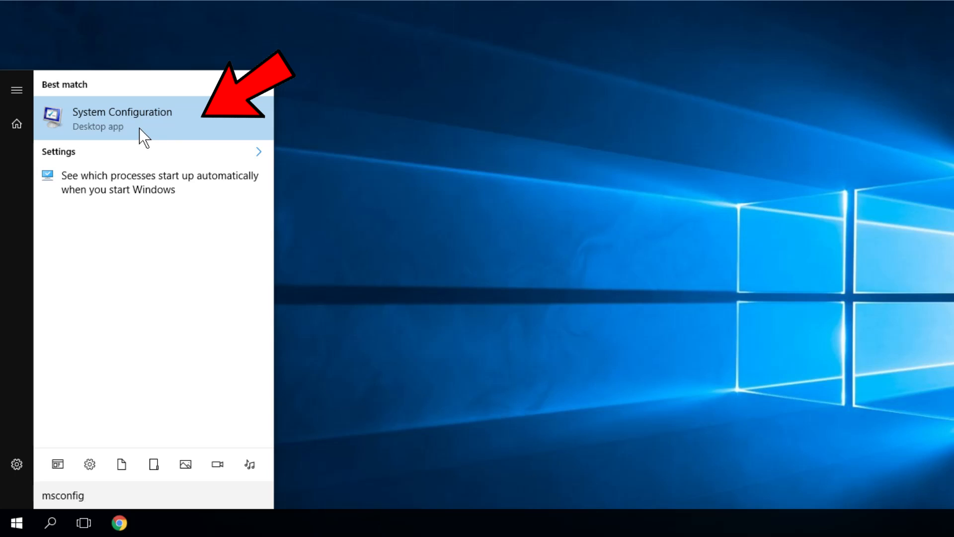
left_click(121, 118)
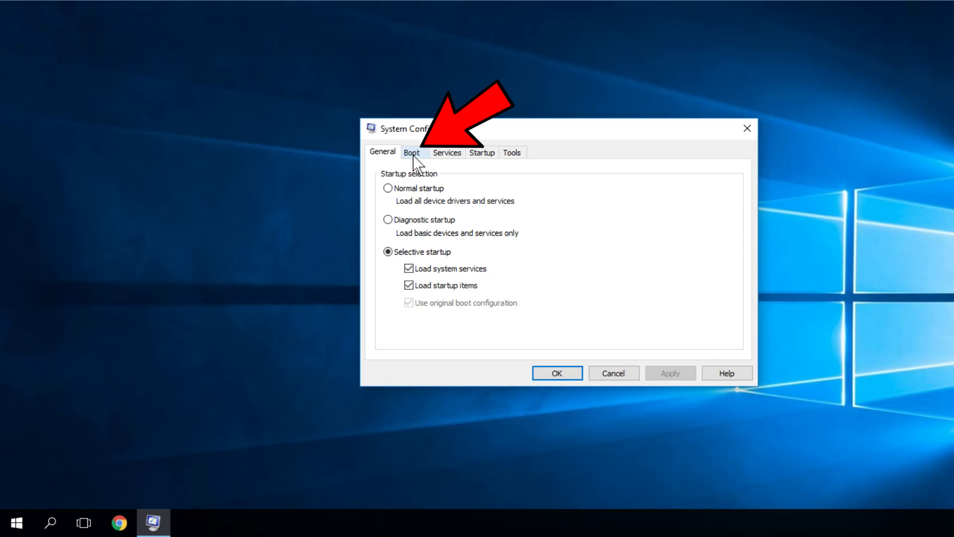
Enable Safe boot (Minimal) on the Boot tab and close System Configuration
left_click(412, 152)
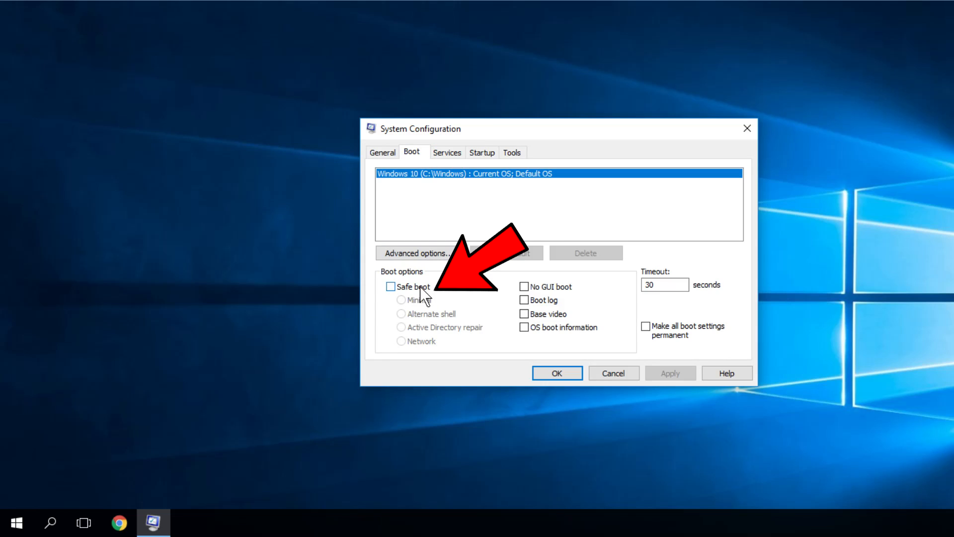
left_click(391, 287)
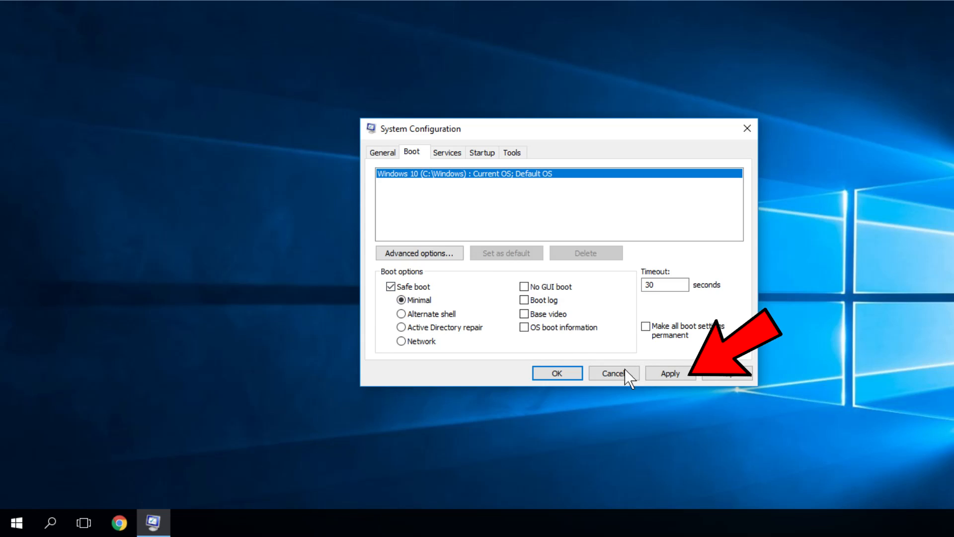
mouse_move(747, 128)
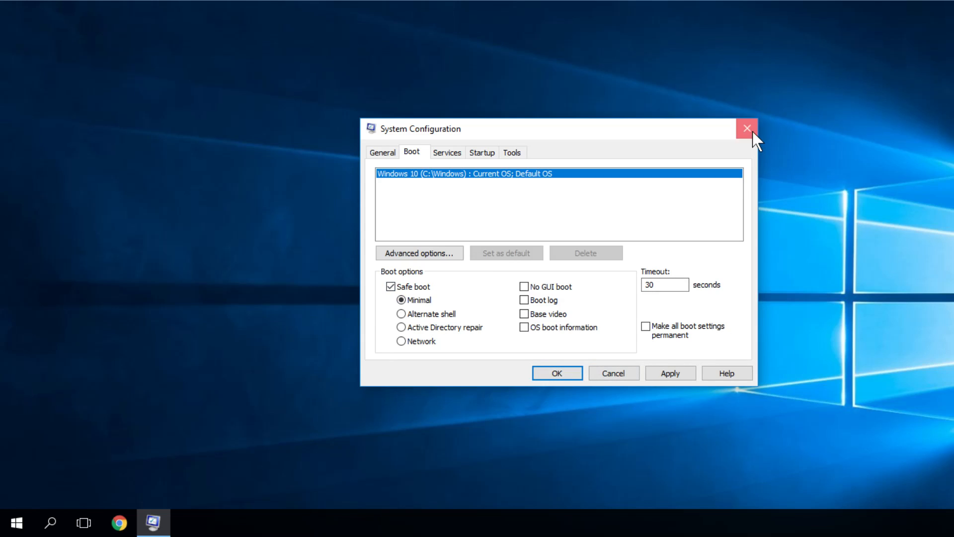
left_click(747, 128)
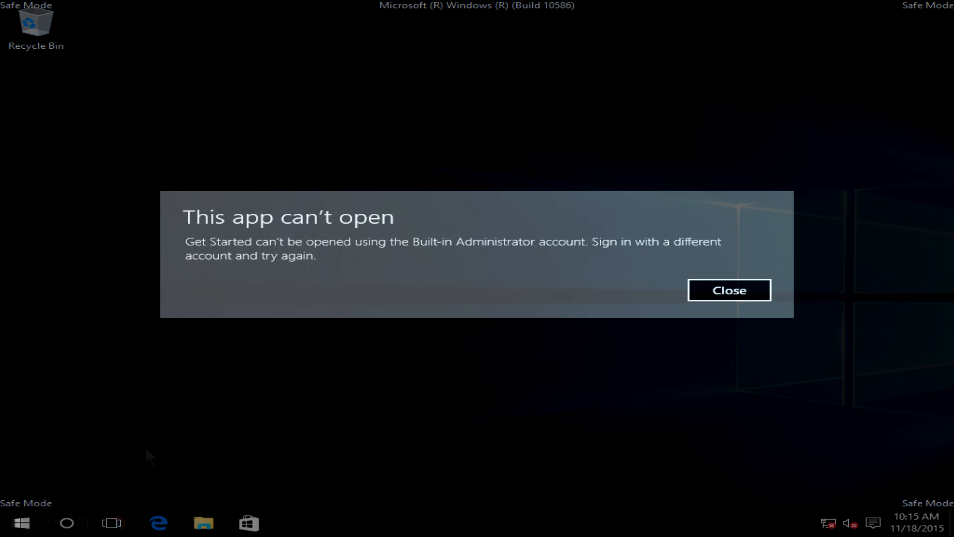
Dismiss the Get Started error, then search Start for 'control panel' and launch Control Panel
left_click(728, 289)
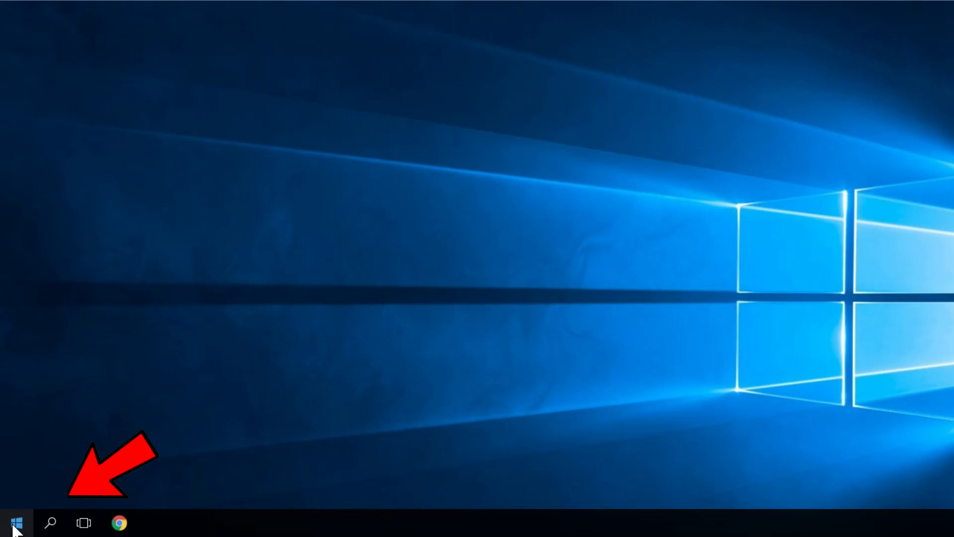
left_click(17, 522)
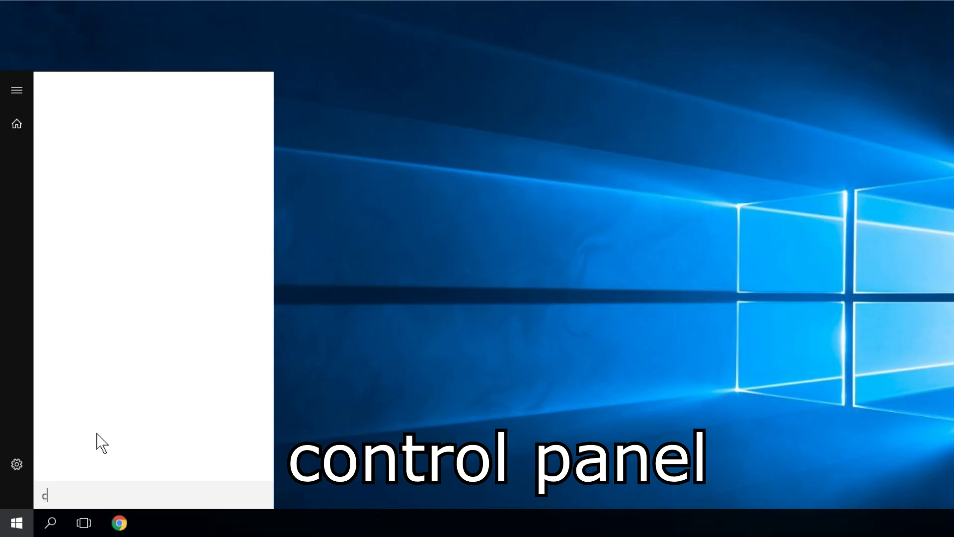
type("on")
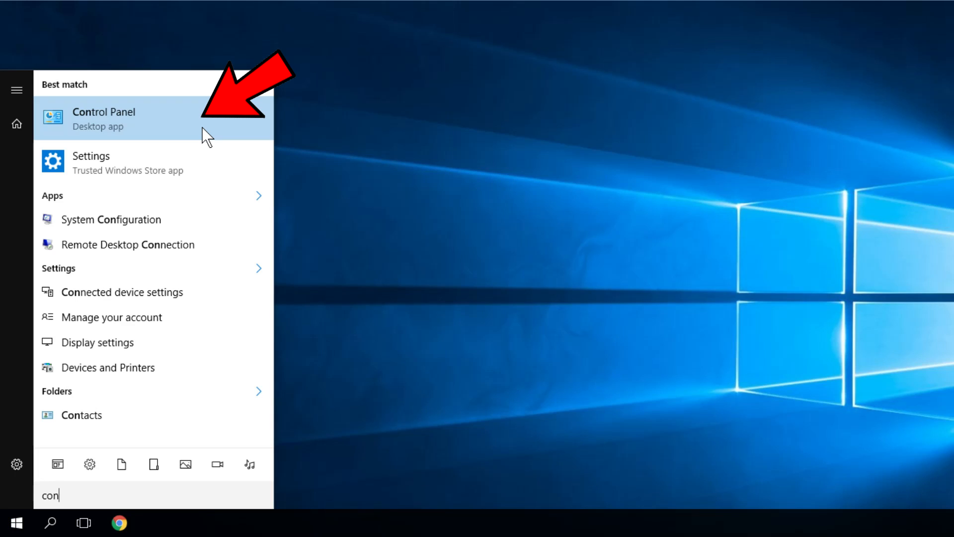
left_click(104, 118)
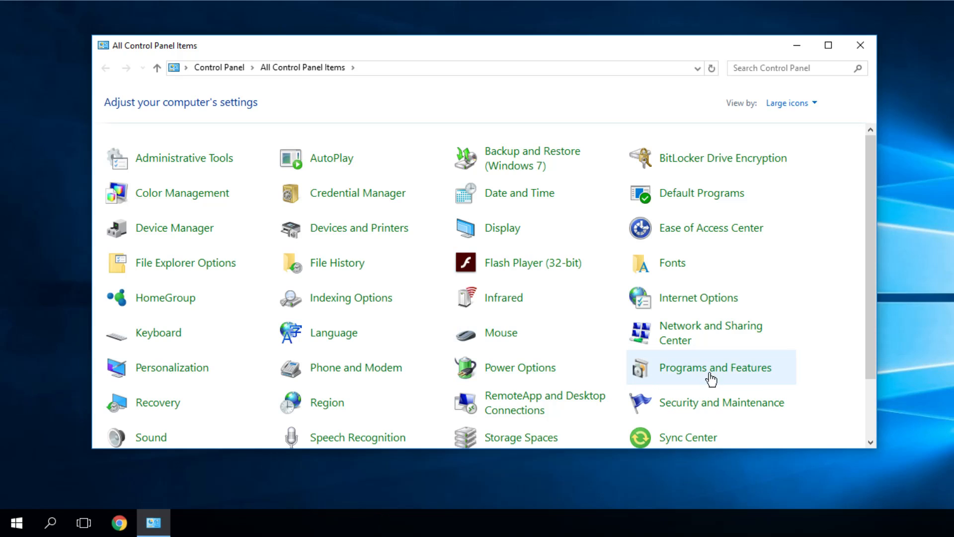
mouse_move(848, 273)
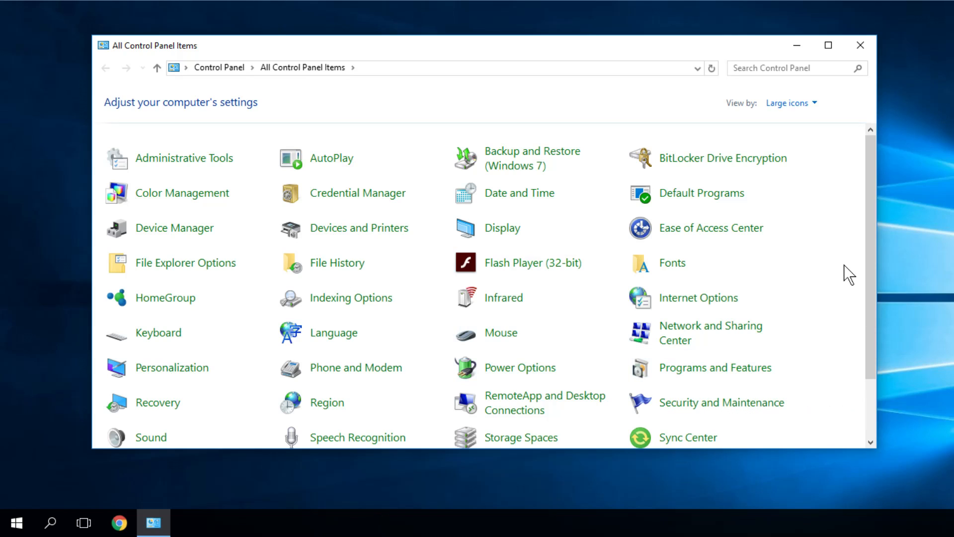
mouse_move(814, 149)
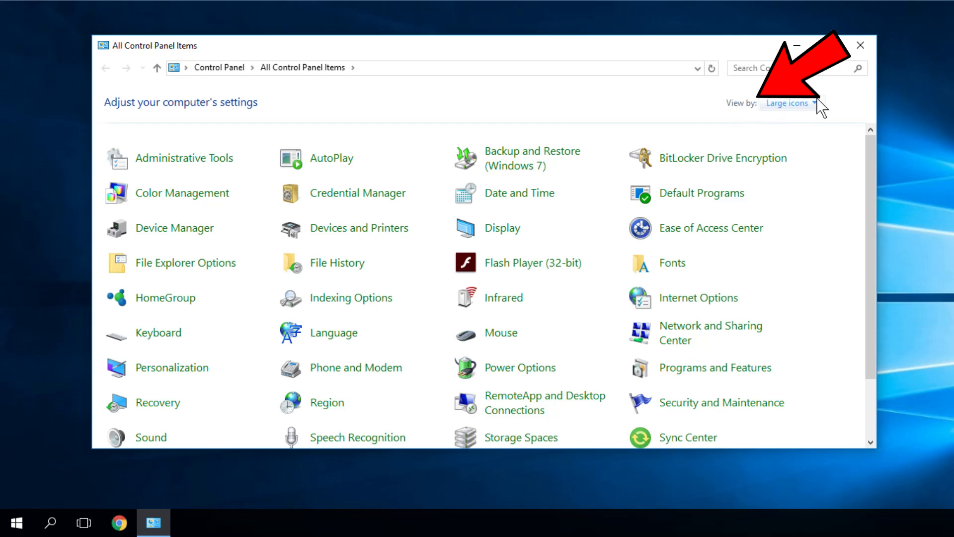
With Large icons view, reach Programs and Features and show the installed updates list
left_click(787, 103)
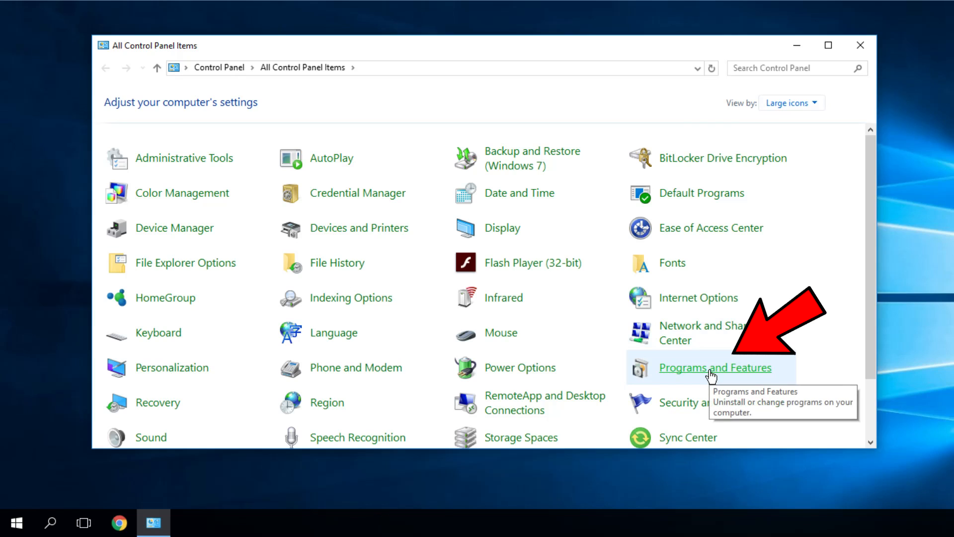
left_click(714, 368)
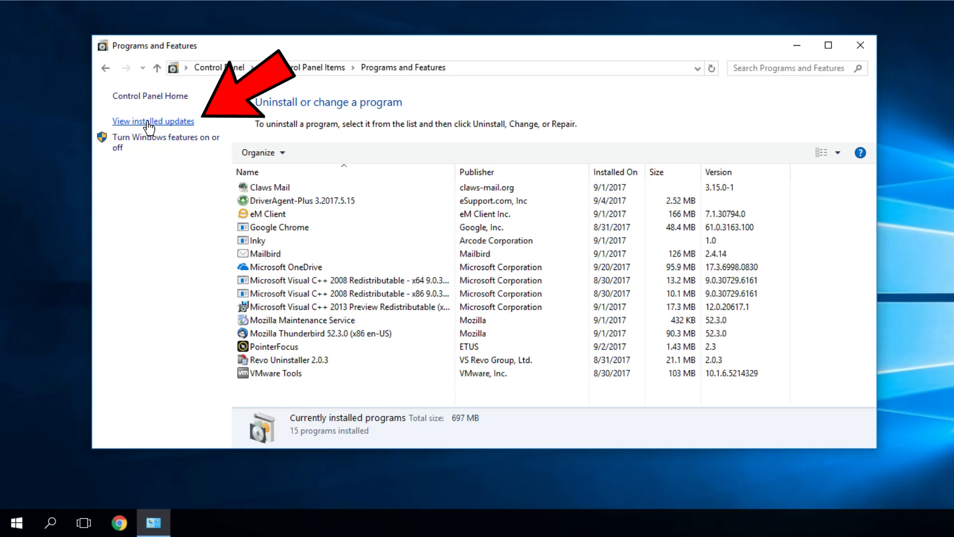
left_click(153, 122)
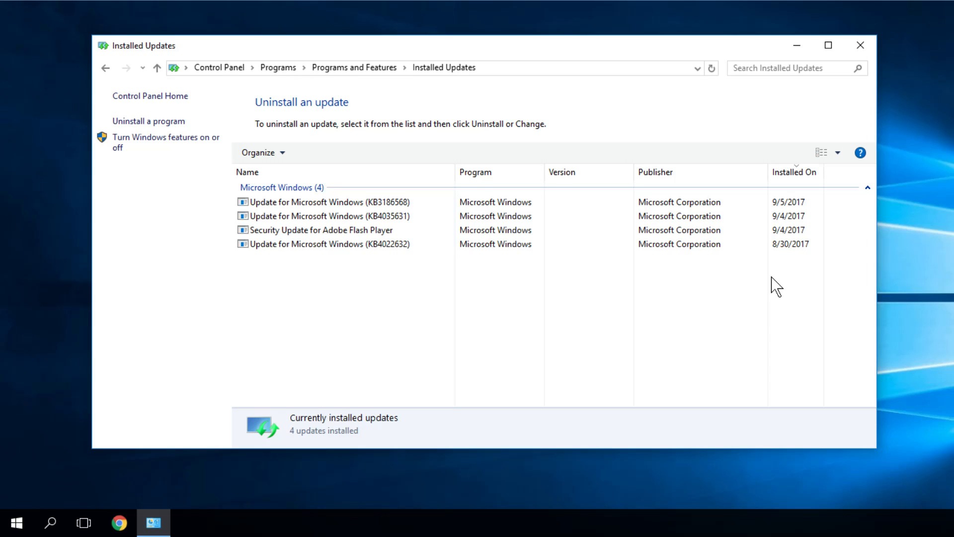
mouse_move(787, 277)
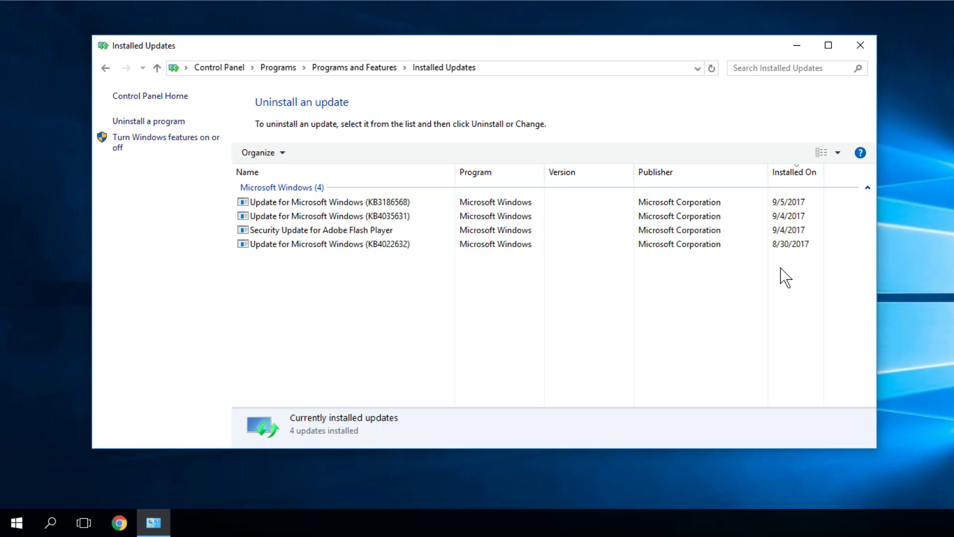
Select Update for Microsoft Windows (KB4022632) for uninstall, then close Control Panel
left_click(327, 243)
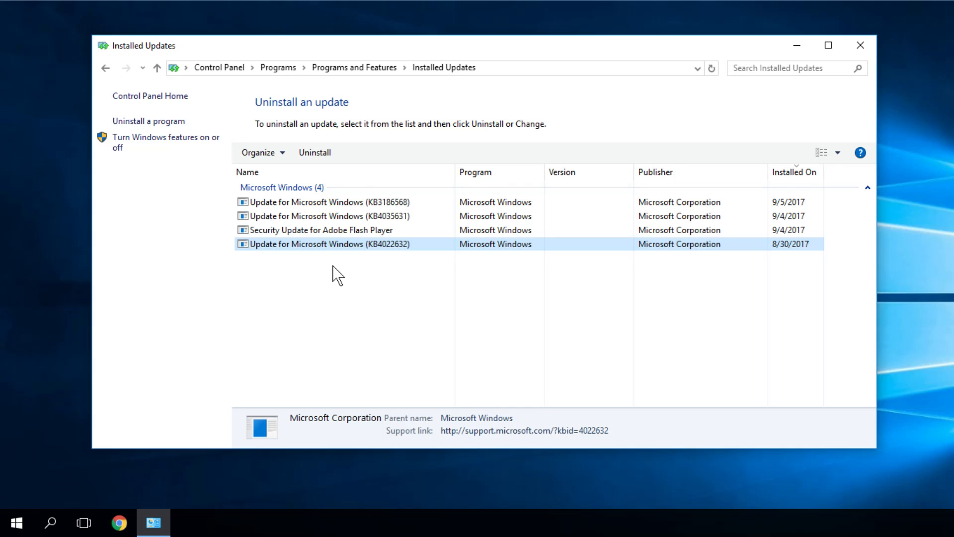
left_click(860, 45)
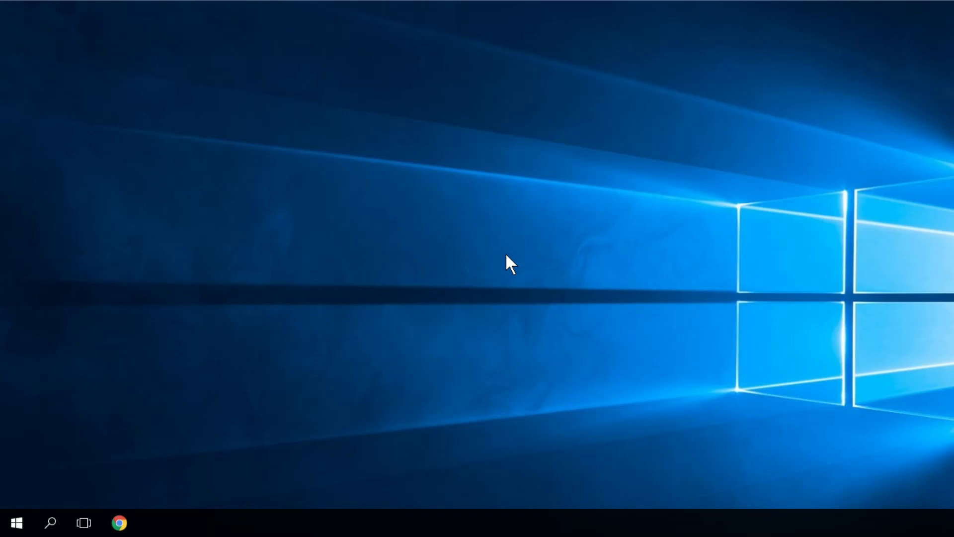